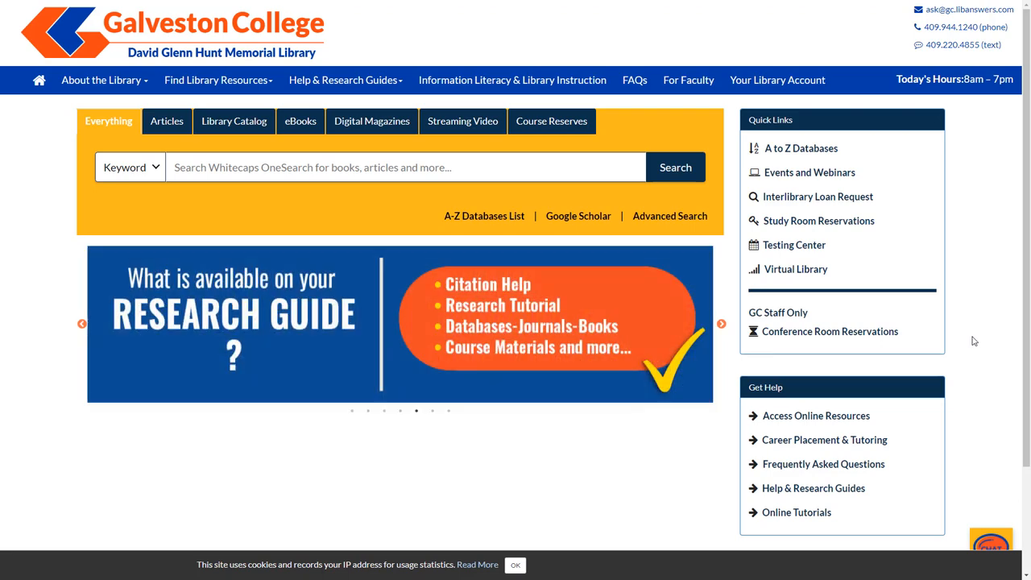
mouse_move(840, 278)
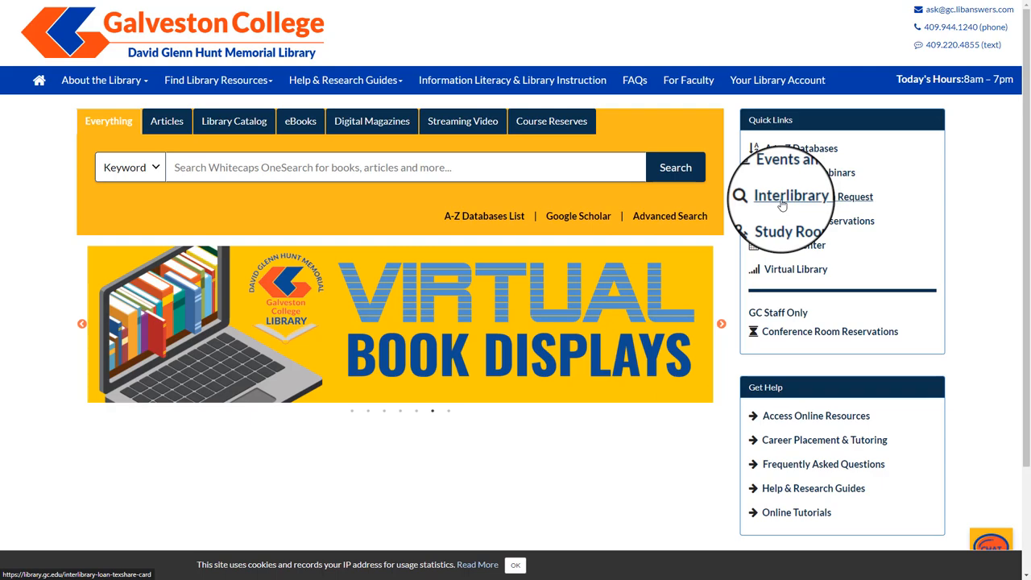
- Reach the Interlibrary Loan page from Quick Links and advance its request guide slideshow
left_click(792, 195)
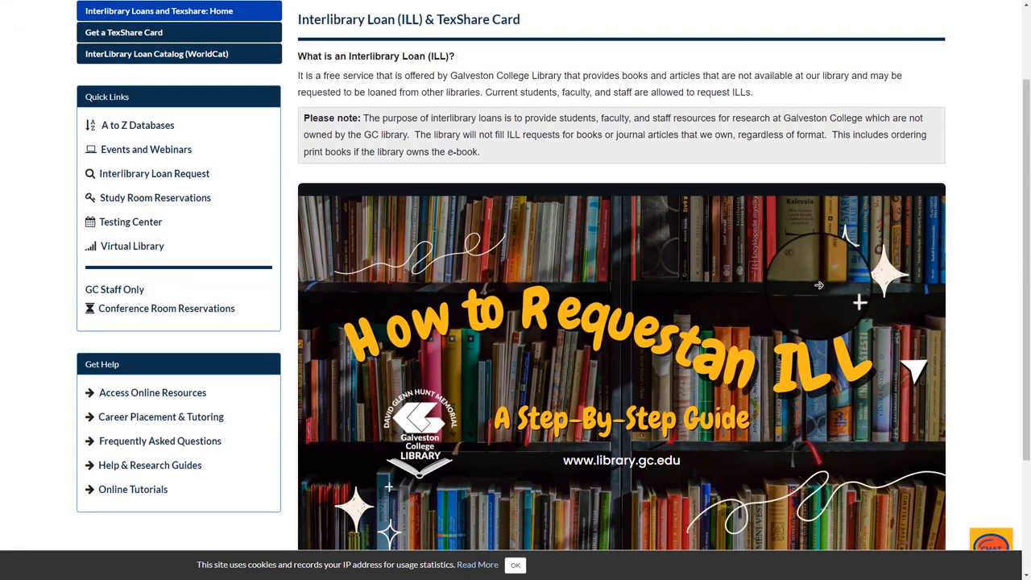
scroll("down", 3)
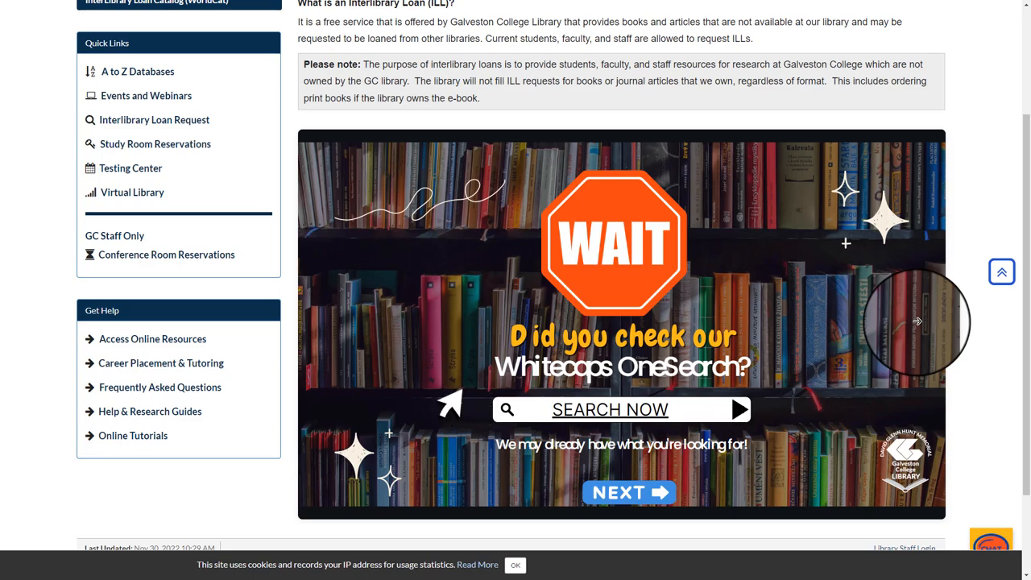
left_click(628, 492)
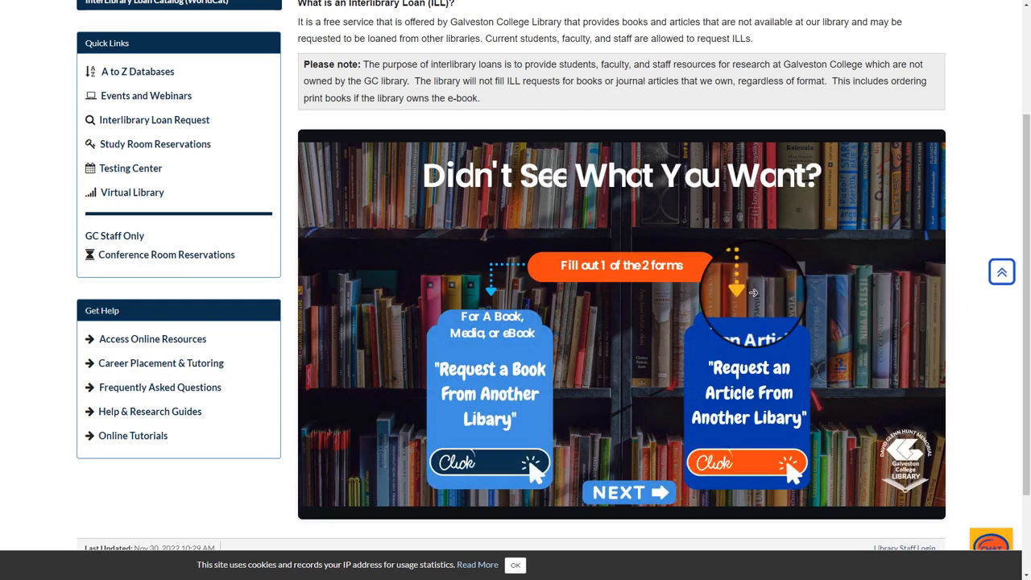
scroll("up", 3)
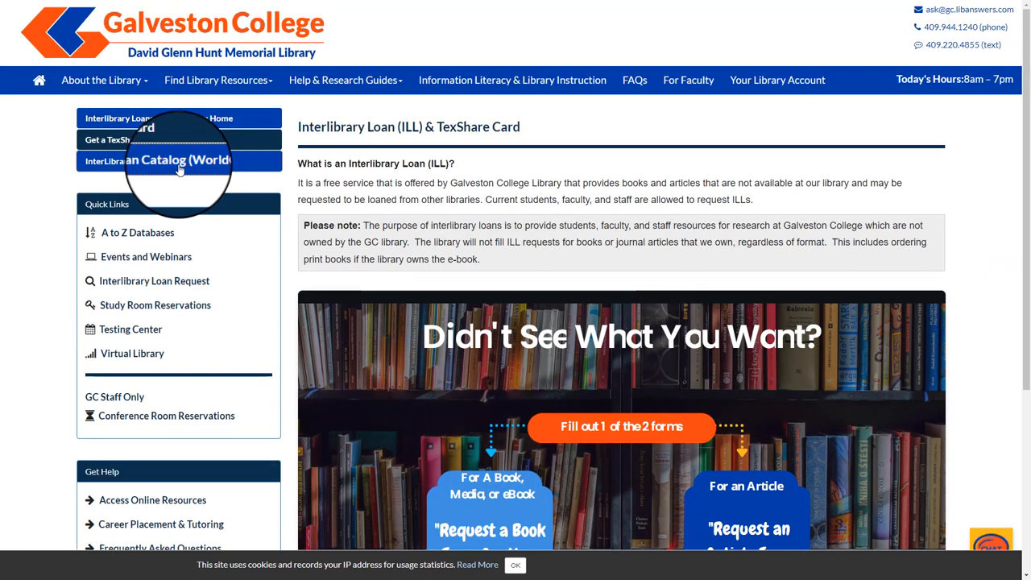
- Read the WorldCat catalog page's instructions down to the request form
left_click(153, 161)
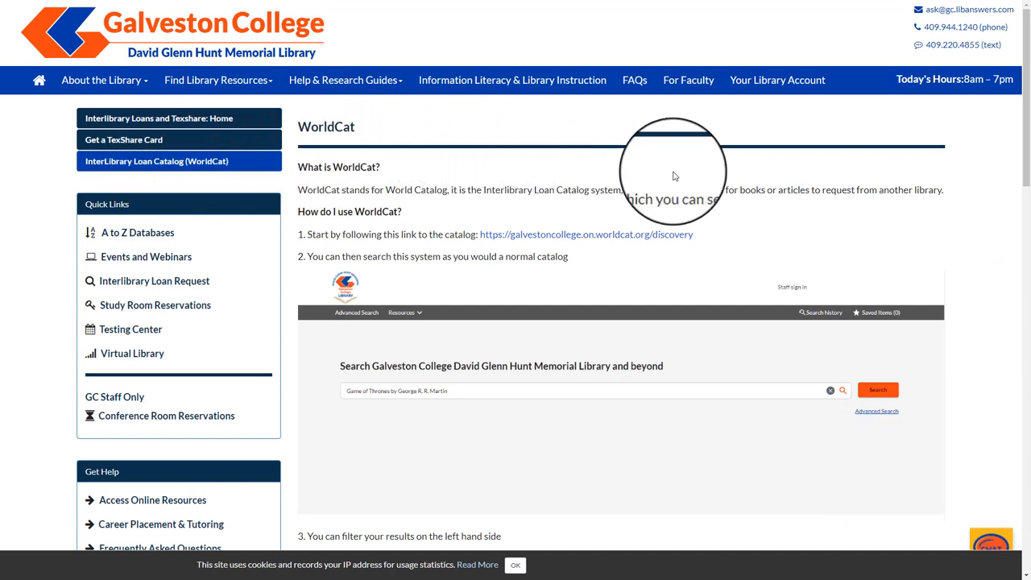
scroll("down", 3)
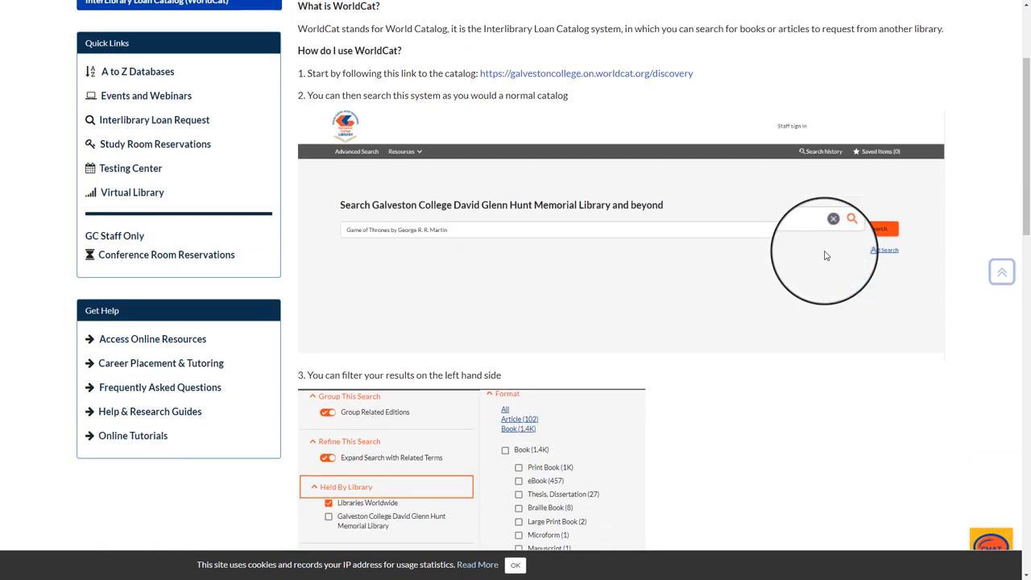
scroll("down", 3)
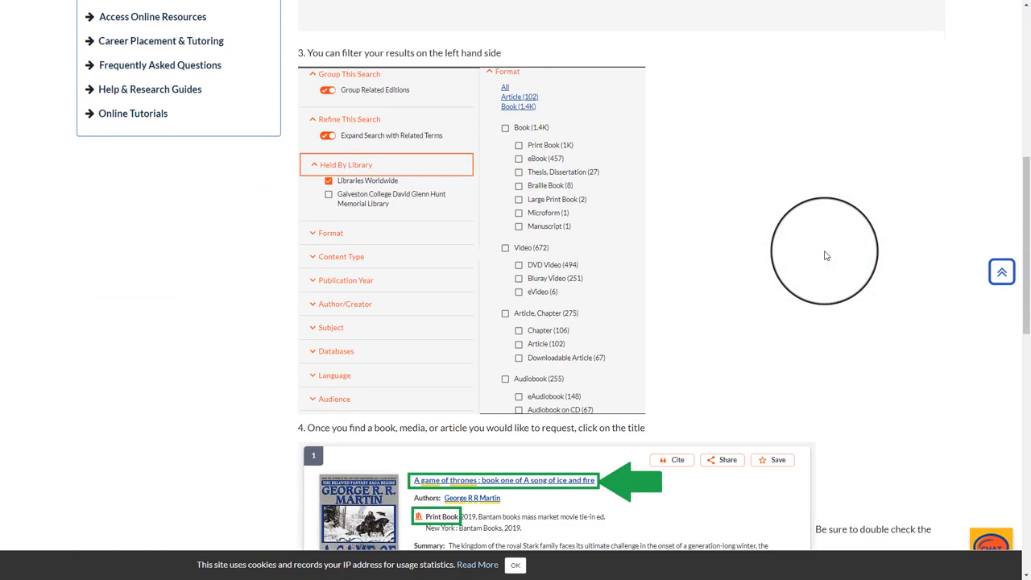
scroll("down", 3)
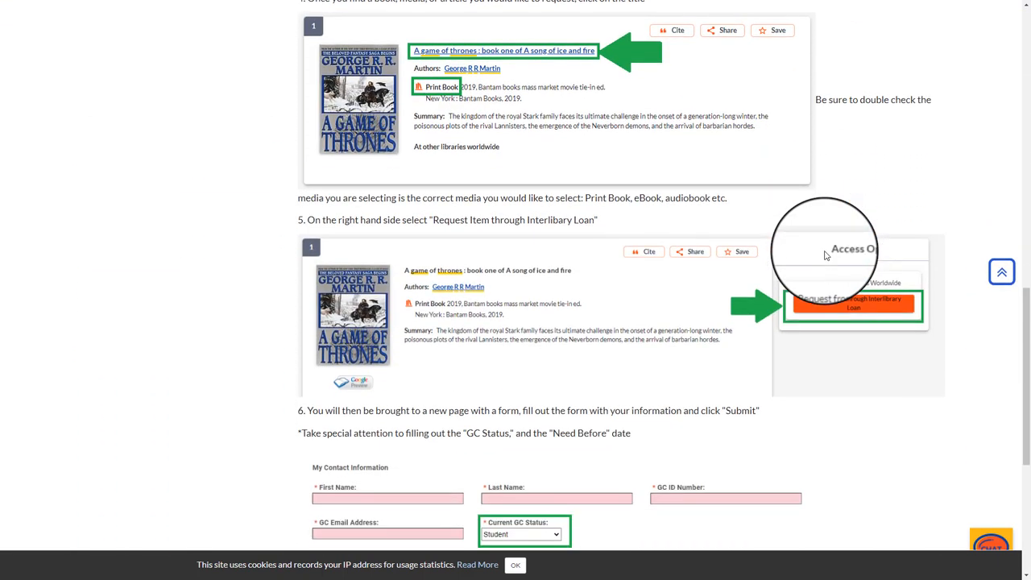
scroll("down", 3)
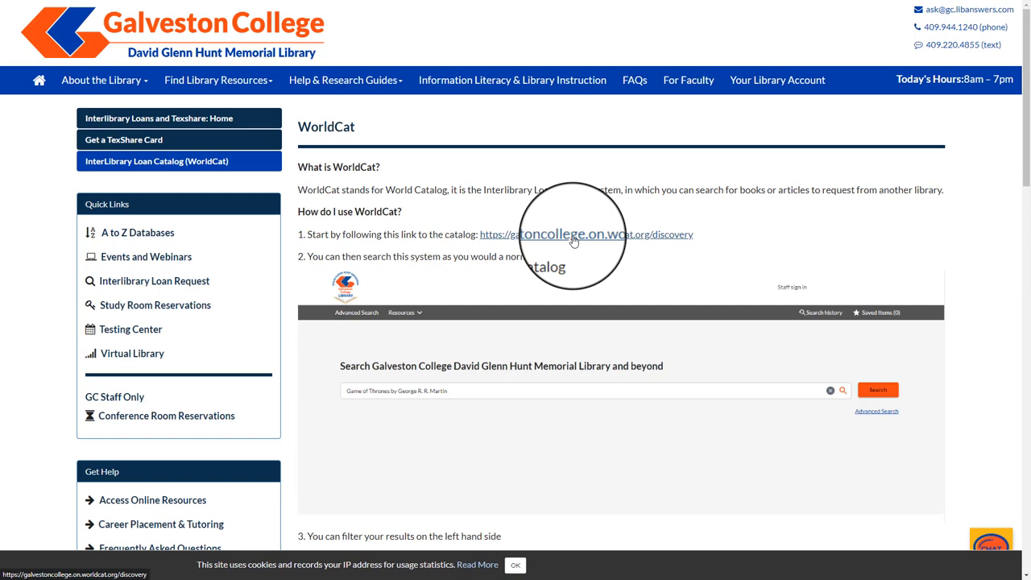
- Search the WorldCat catalog for 'Game of thrones'
left_click(586, 235)
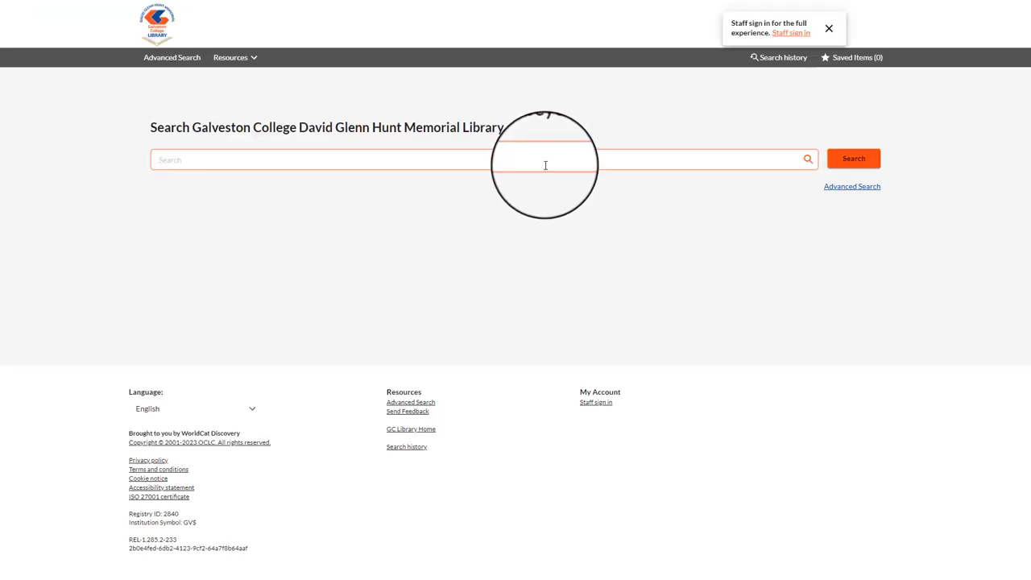
type("Game of")
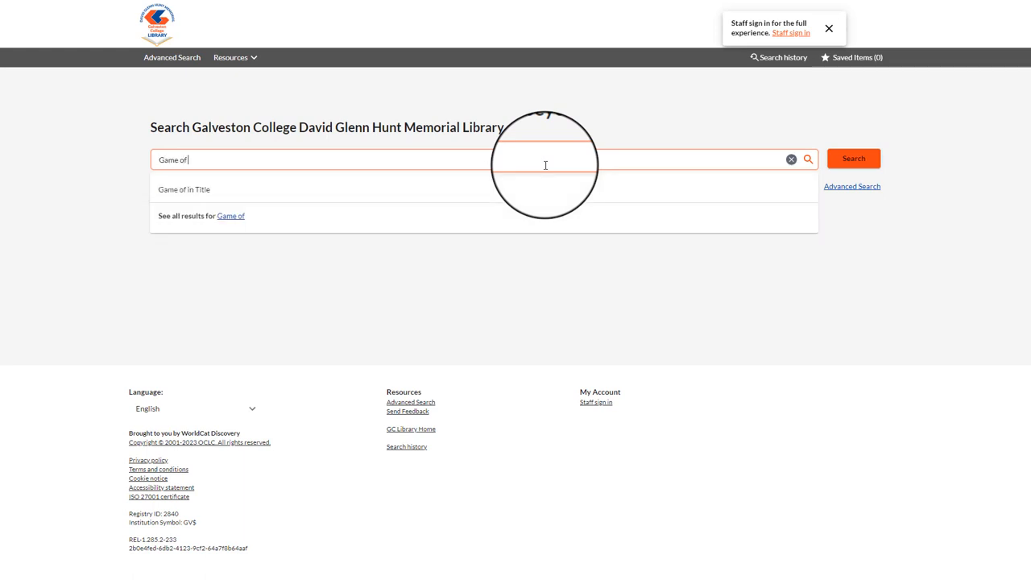
left_click(853, 157)
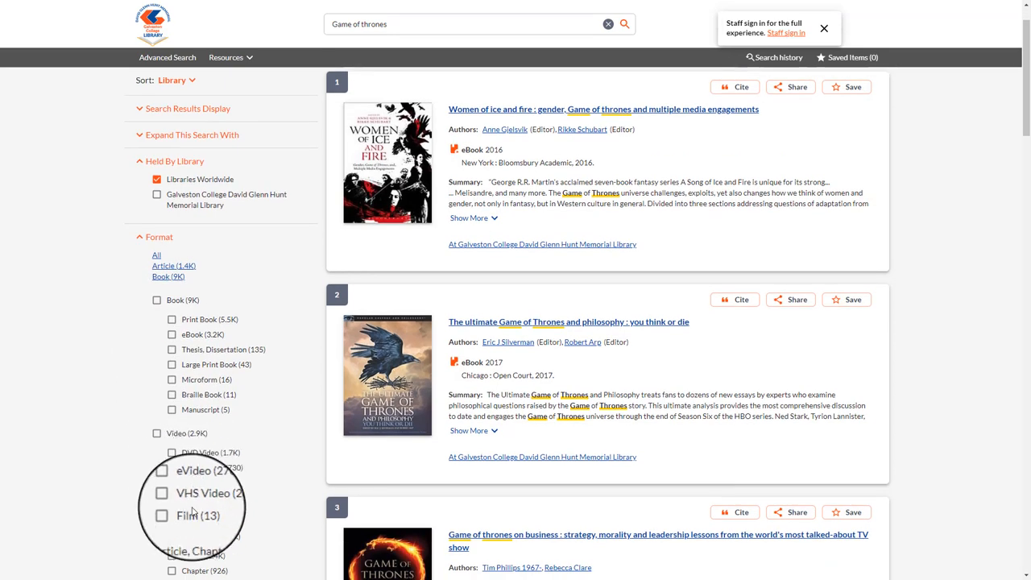
- Filter results to Print Book and select Kavita Mudan Finn's 'Game of Thrones' (2017)
left_click(172, 135)
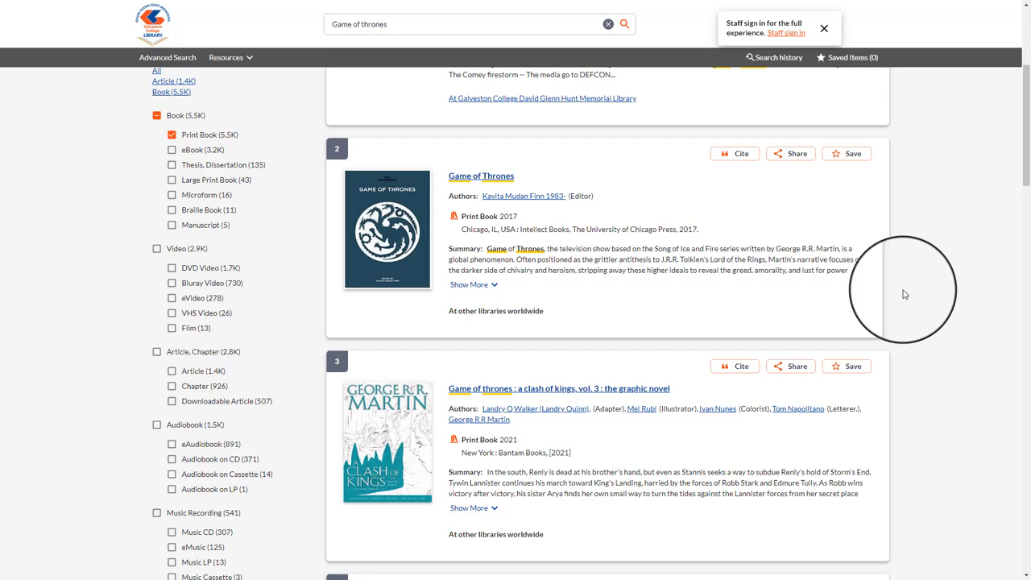
mouse_move(482, 176)
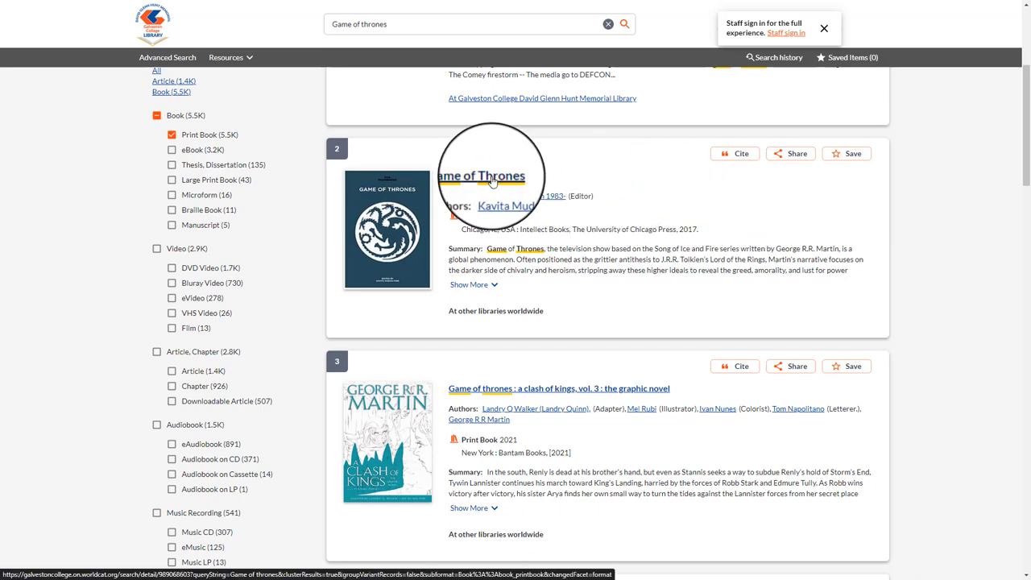
left_click(481, 176)
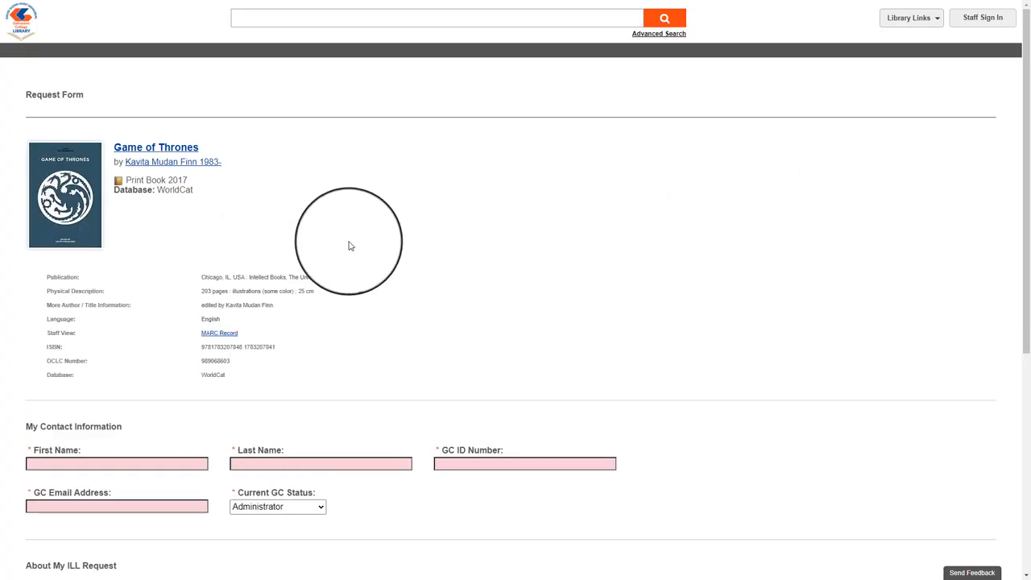
- Review the request form's contact fields, email field and Current GC Status options
scroll("down", 3)
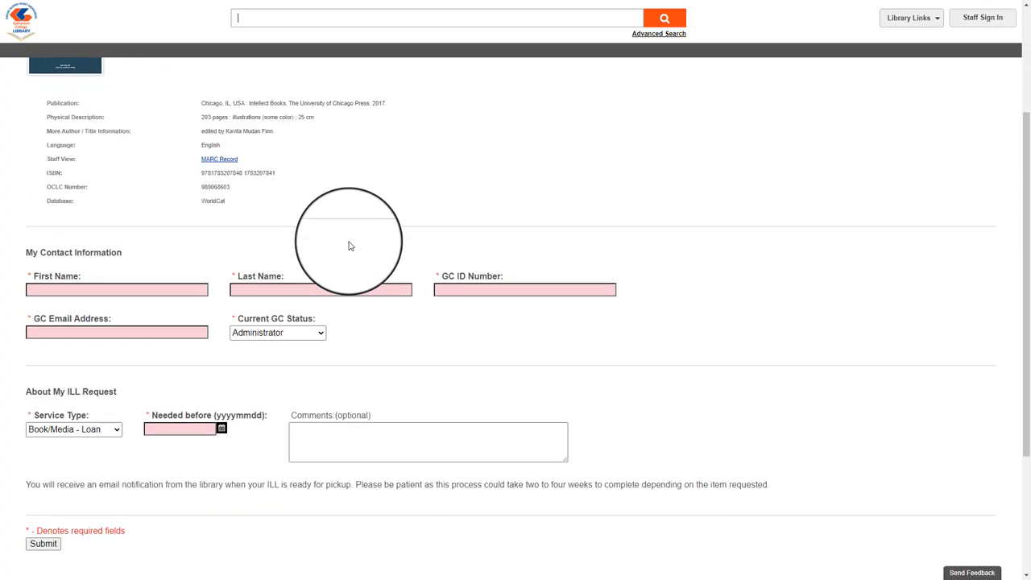
scroll("down", 3)
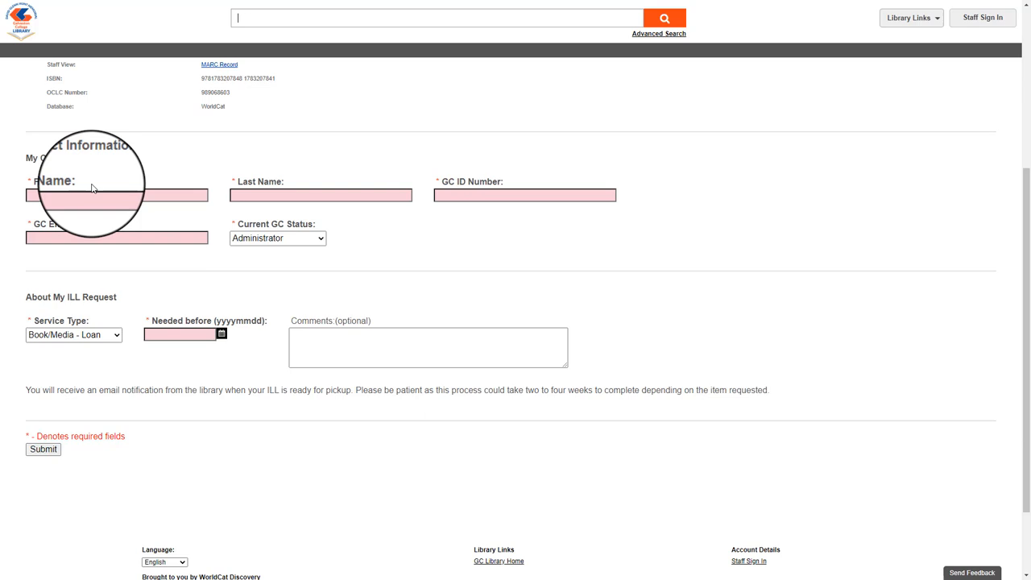
mouse_move(116, 237)
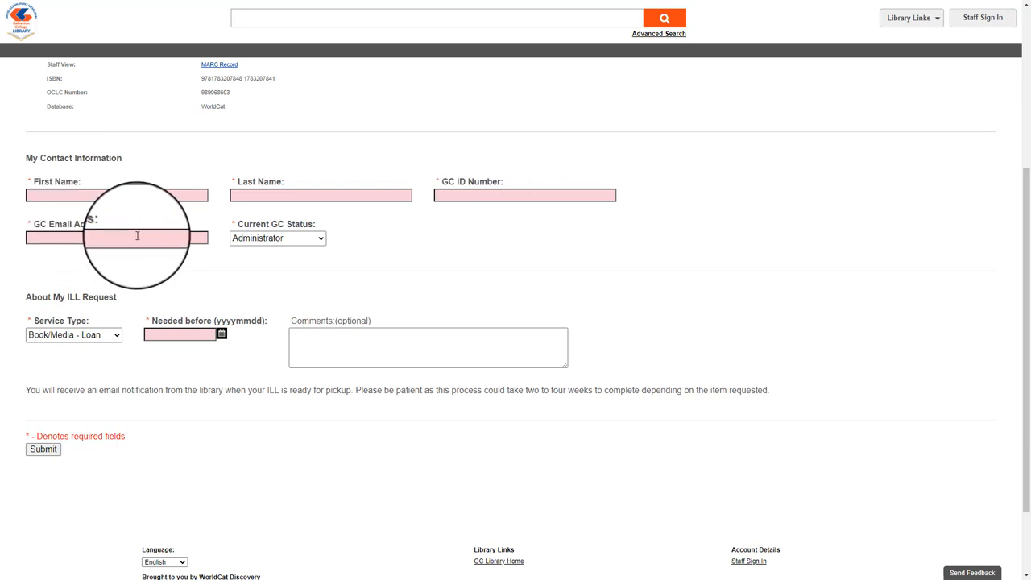
left_click(277, 237)
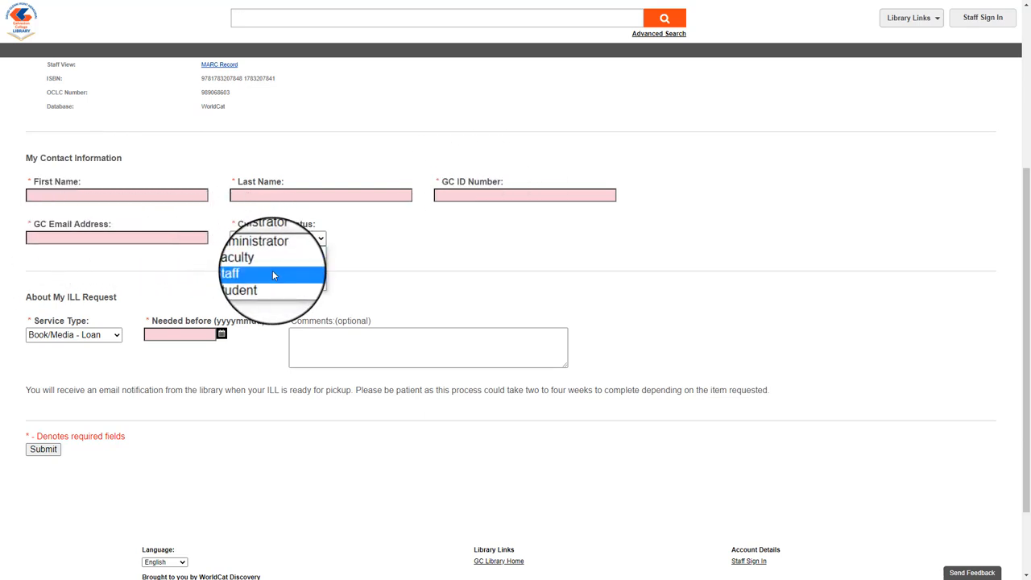
left_click(277, 237)
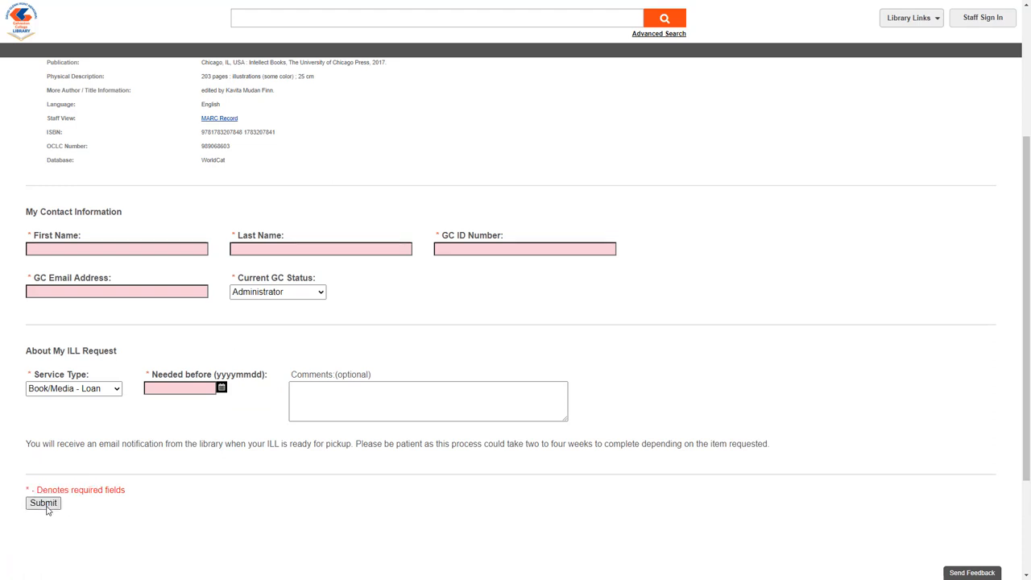
mouse_move(343, 211)
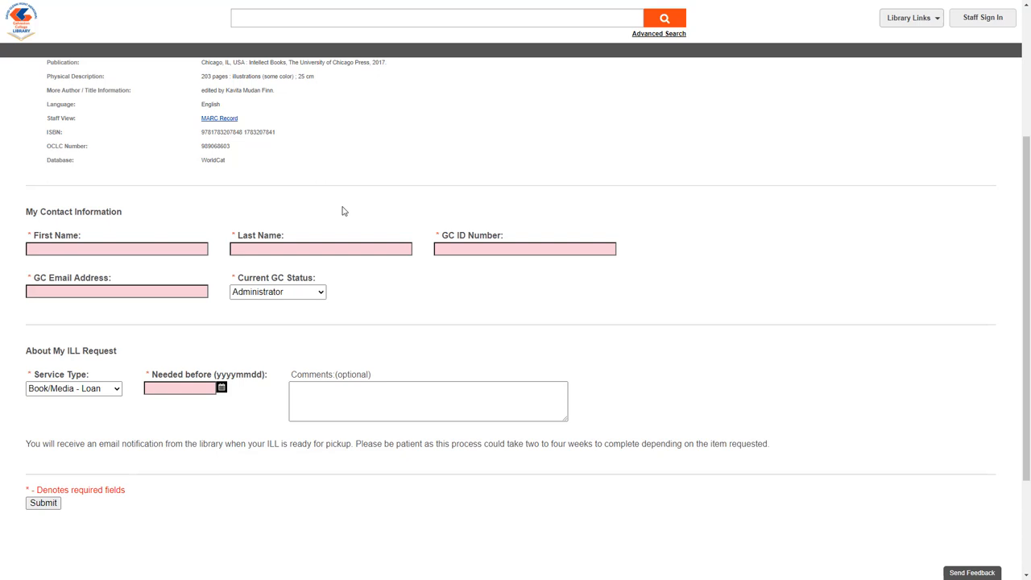
scroll("up", 3)
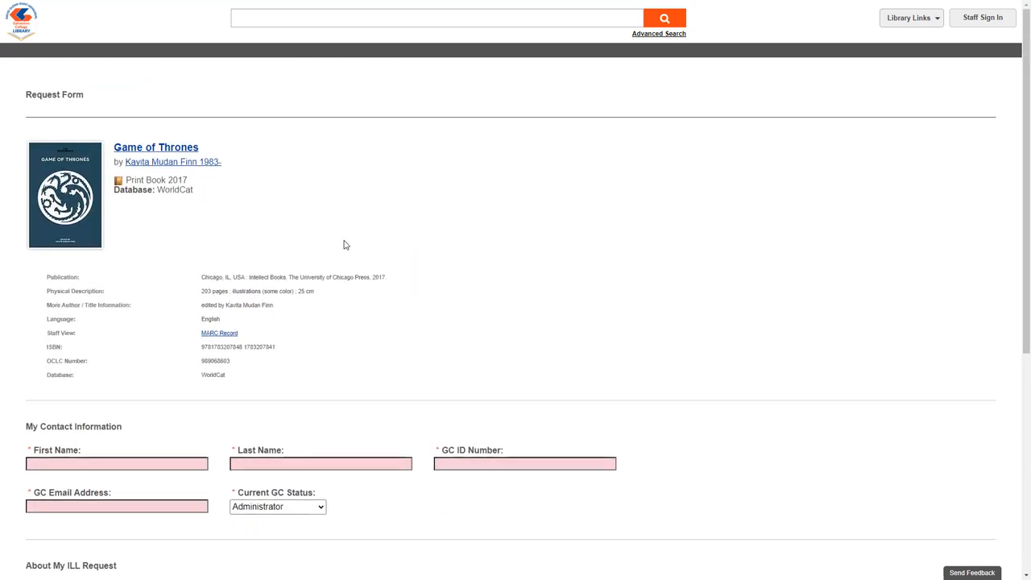